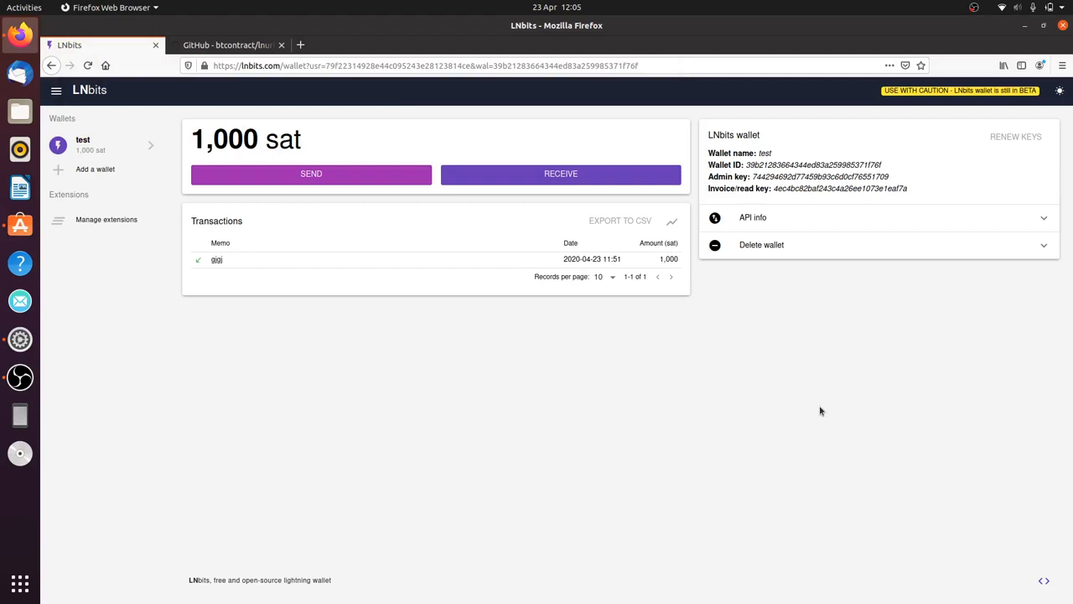
mouse_move(619, 239)
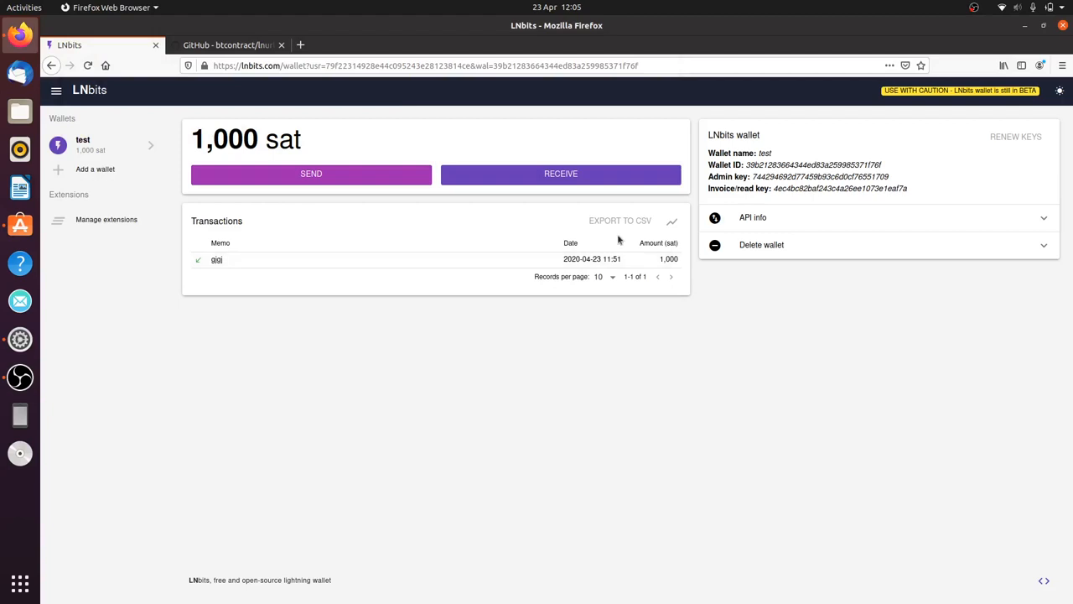
- Switch to the GitHub tab showing the lnurl-rfc README on the Lightning UX protocol
left_click(226, 43)
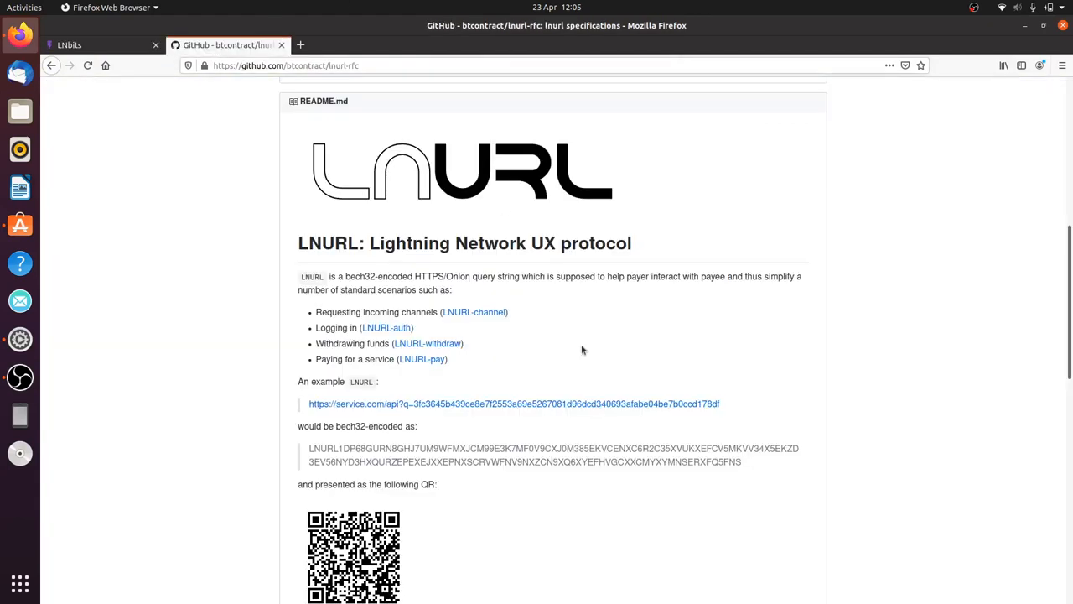
mouse_move(728, 324)
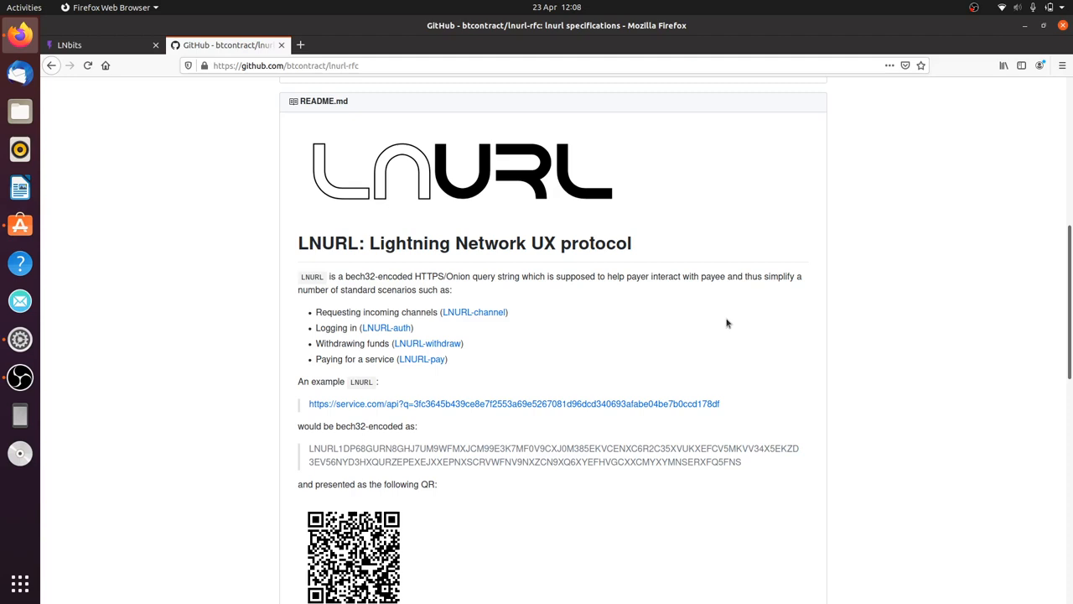
mouse_move(854, 360)
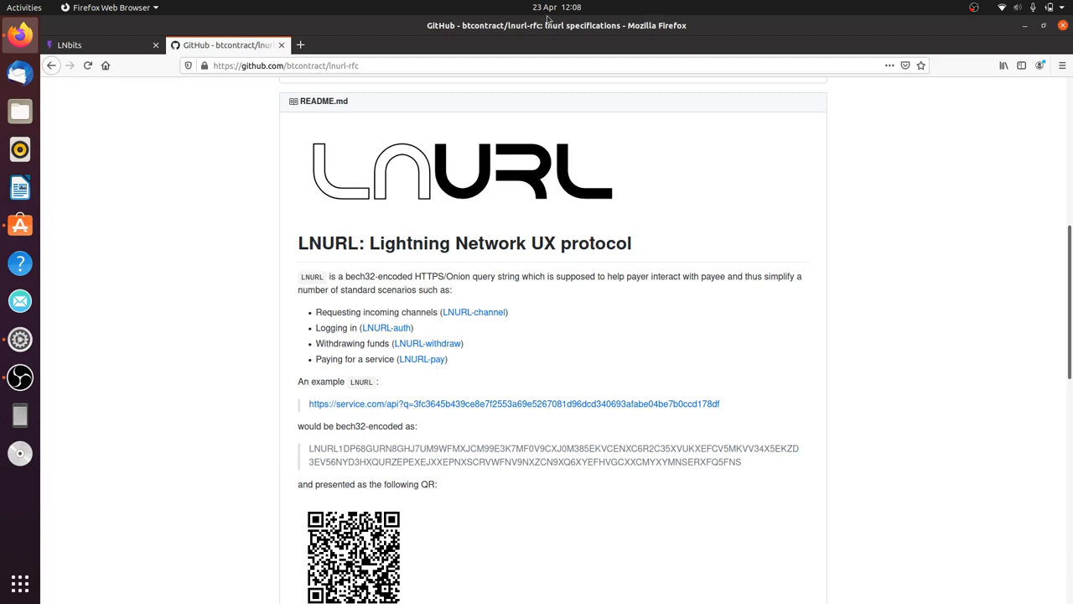
- Go back to the LNbits wallet and show the Manage extensions page
left_click(84, 45)
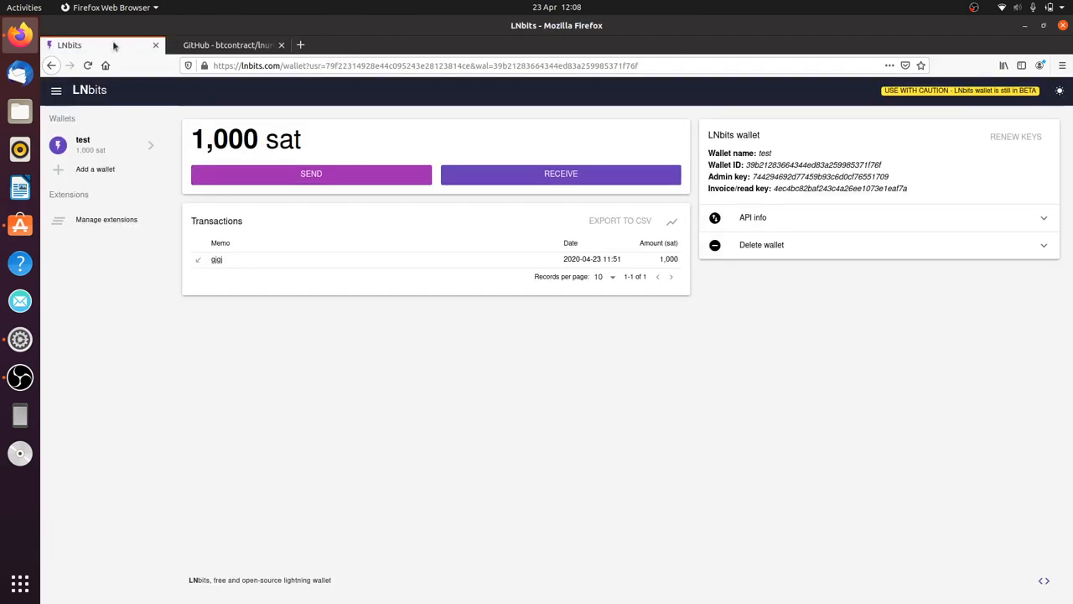
left_click(105, 218)
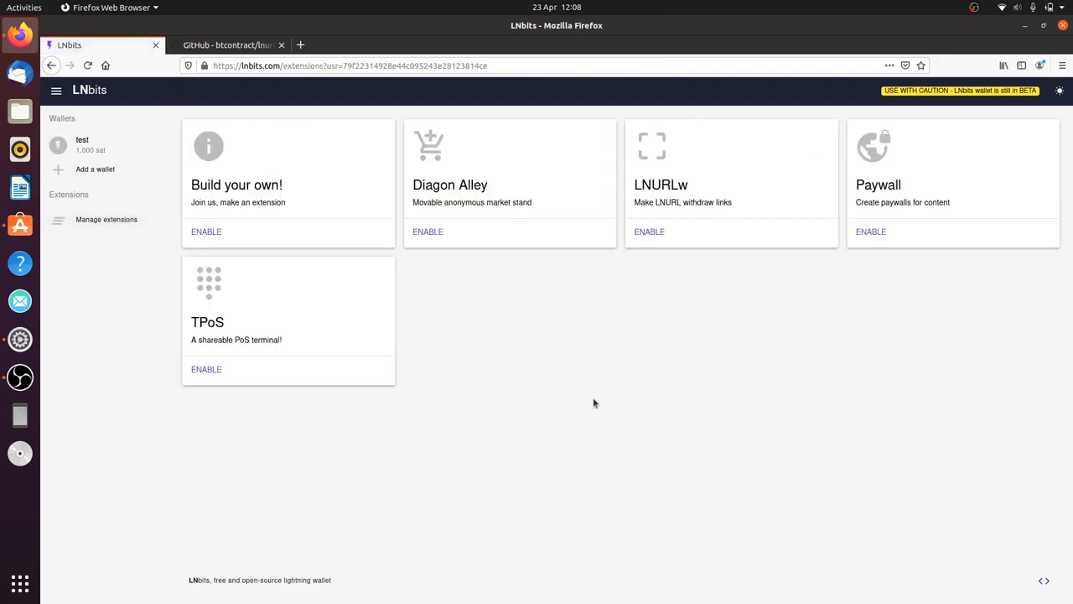
mouse_move(647, 296)
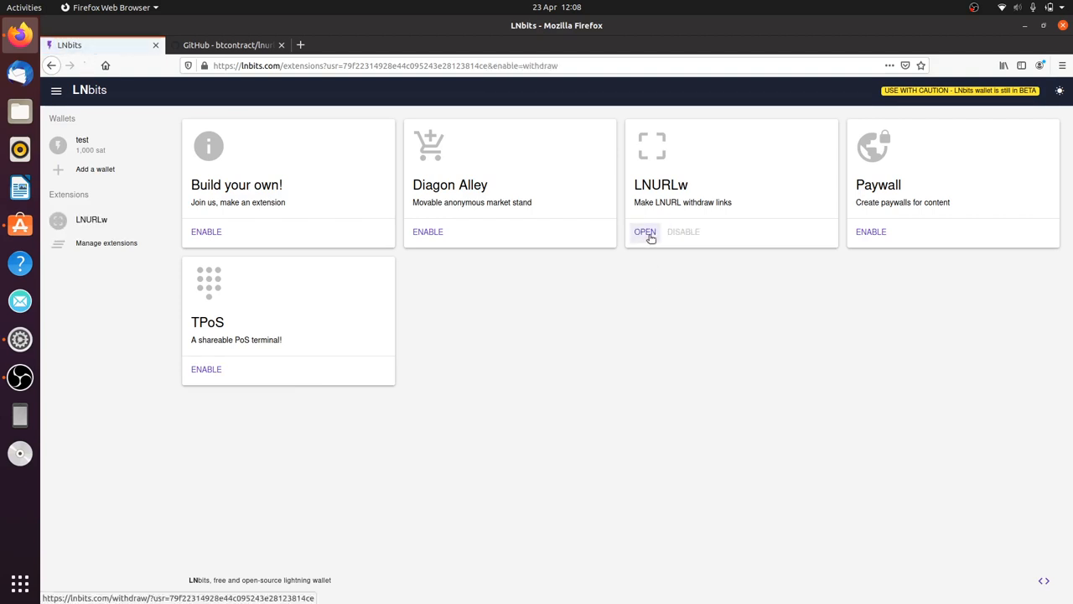
- Enter the LNURLw extension page with its empty withdraw links list
left_click(644, 231)
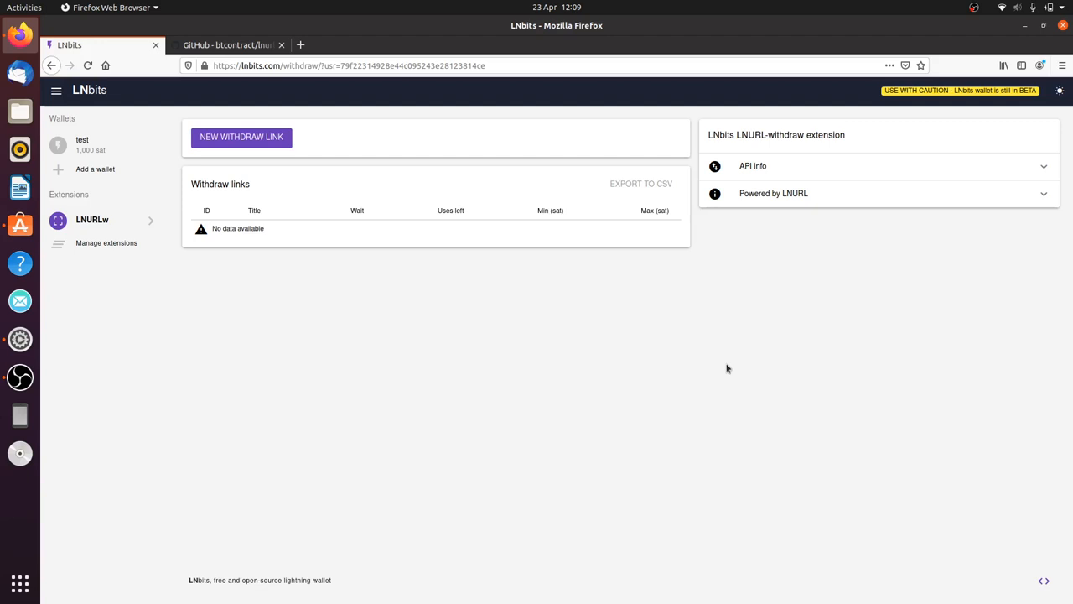
mouse_move(461, 296)
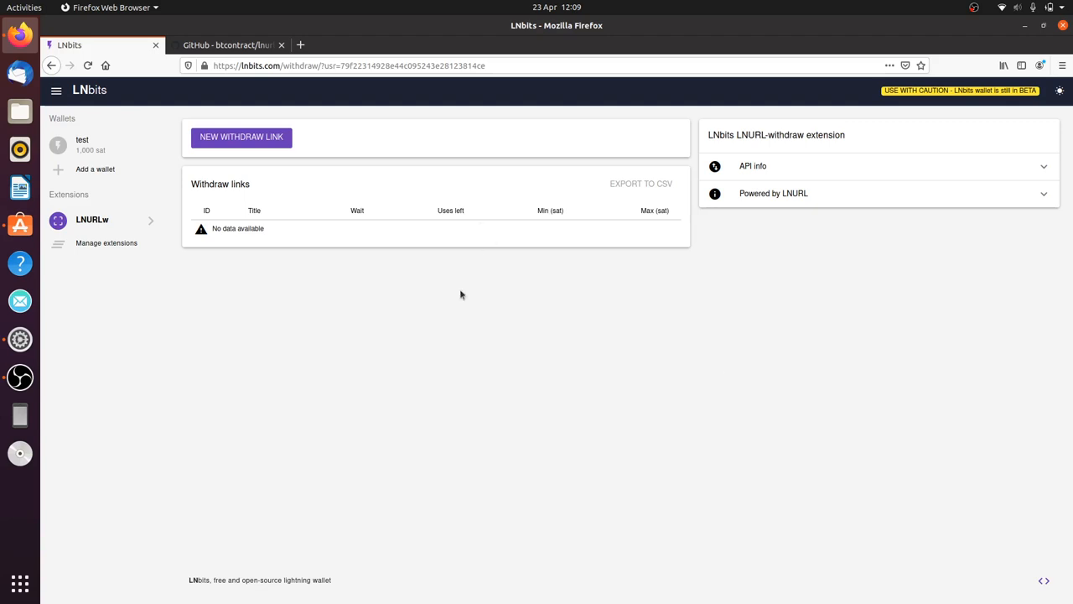
- Fill the new withdraw link form: test wallet, min 10 sat, max 100 sat, 30 seconds wait
left_click(241, 138)
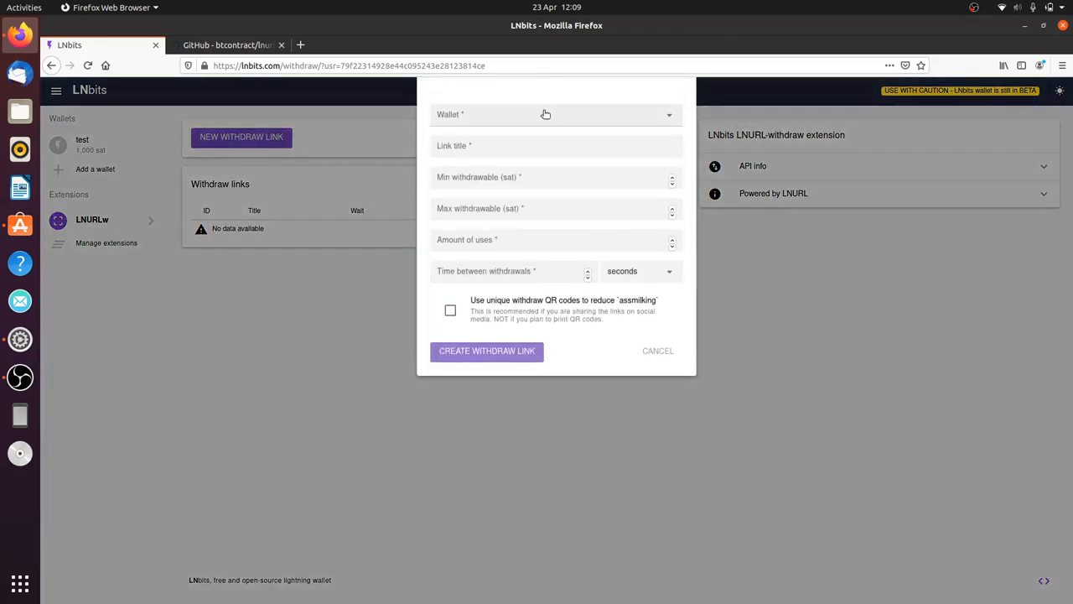
left_click(555, 114)
type("jhgfkhf")
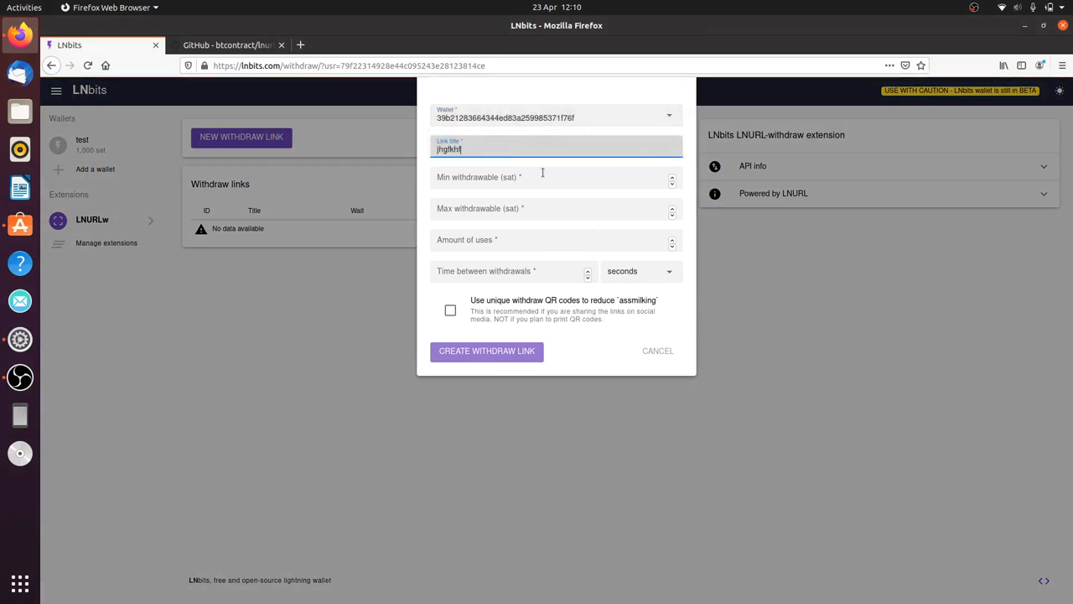
left_click(547, 178)
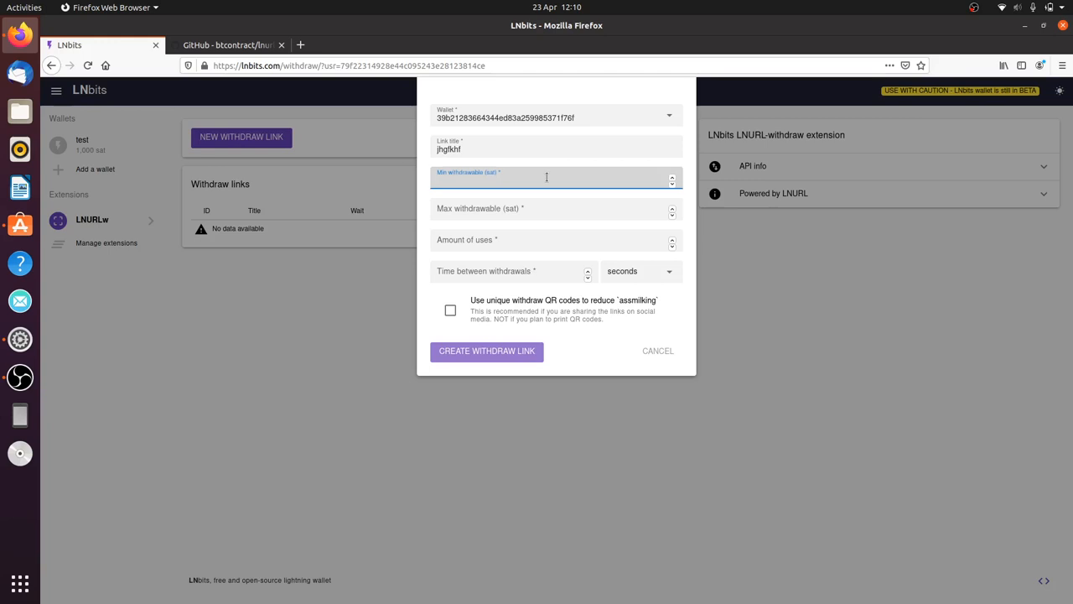
type("10")
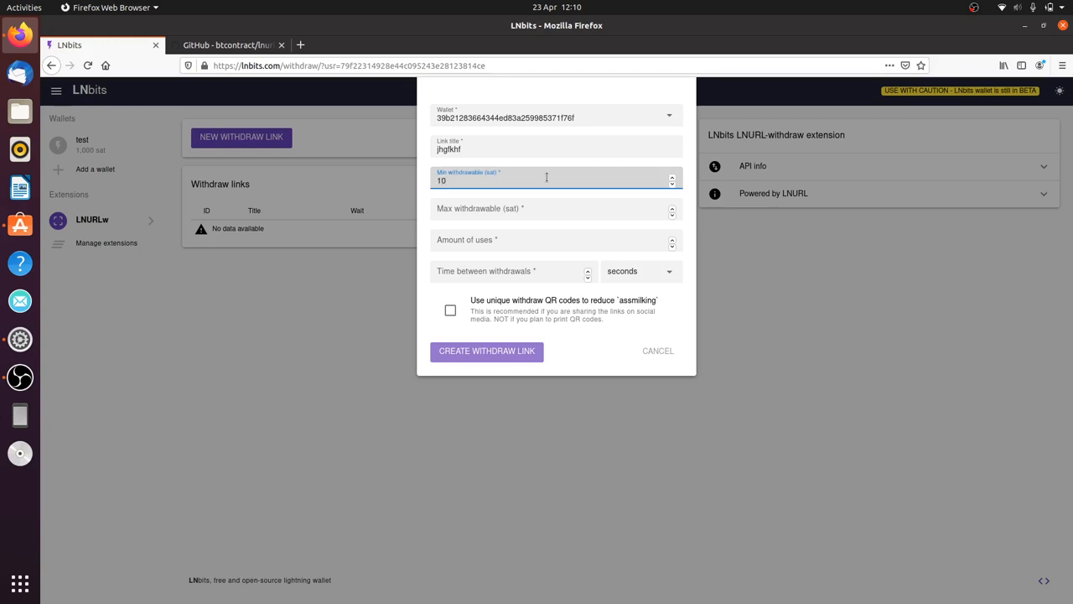
left_click(550, 213)
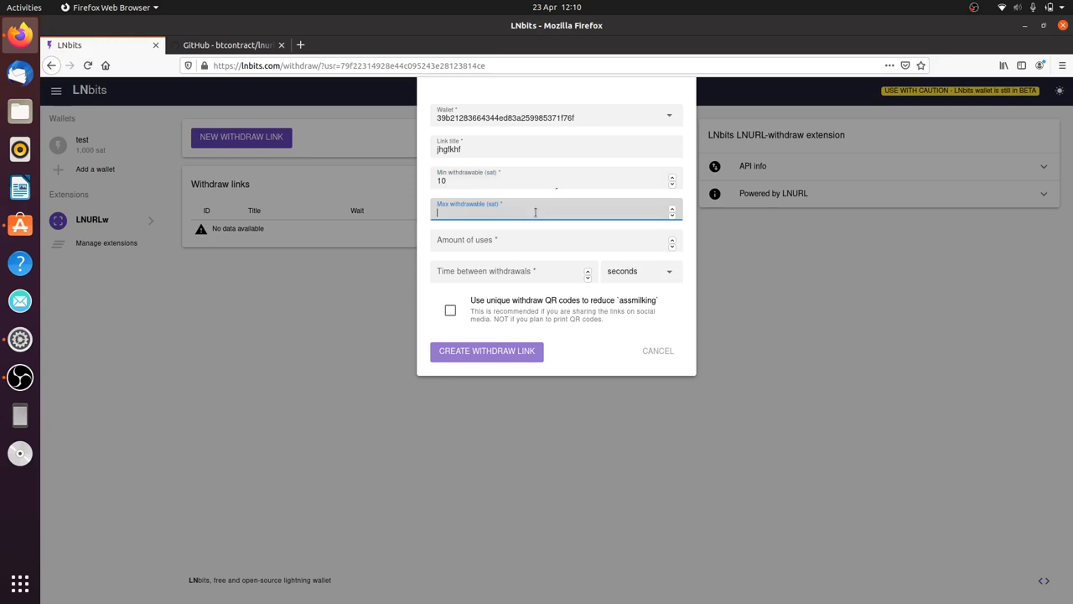
type("100")
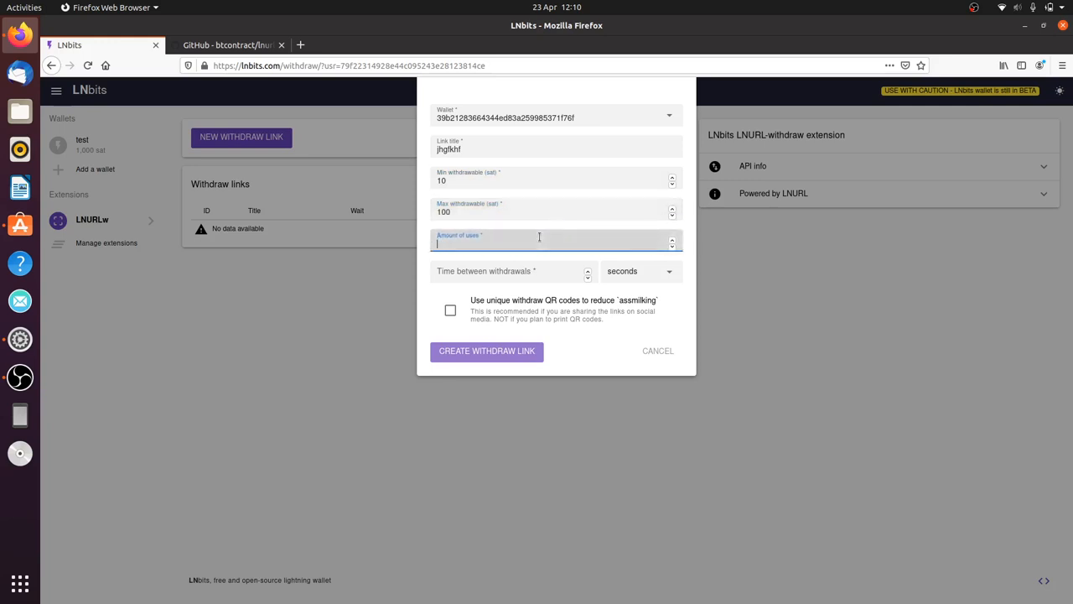
type("20")
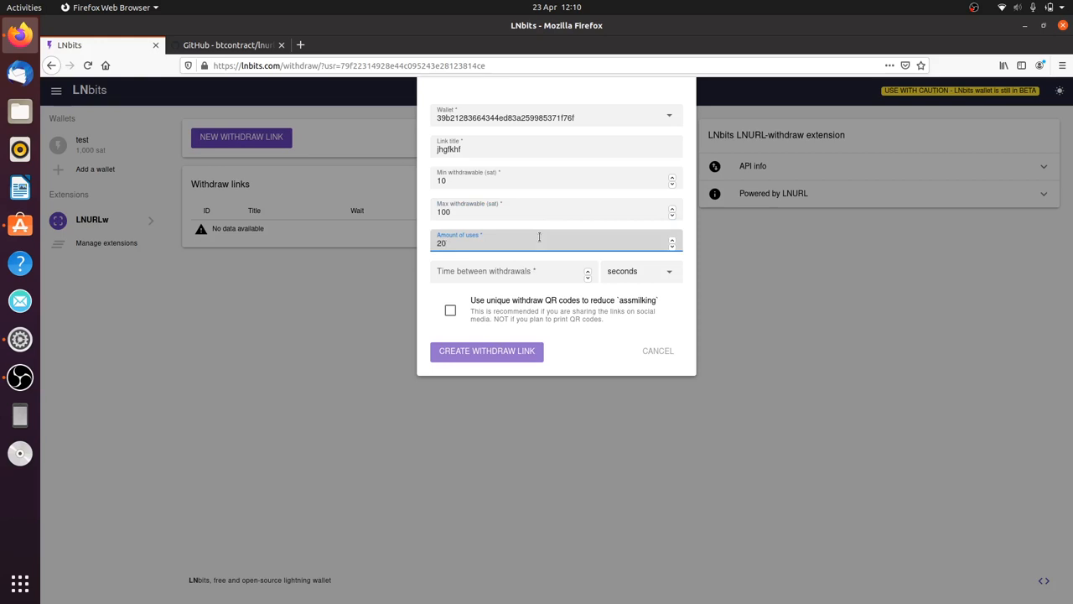
left_click(512, 271)
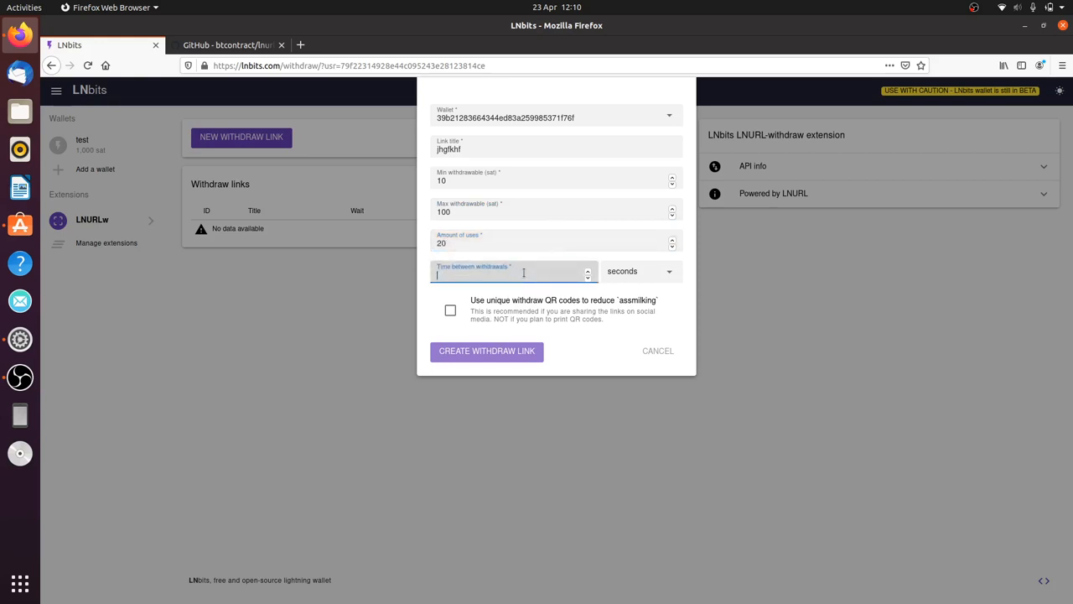
type("30")
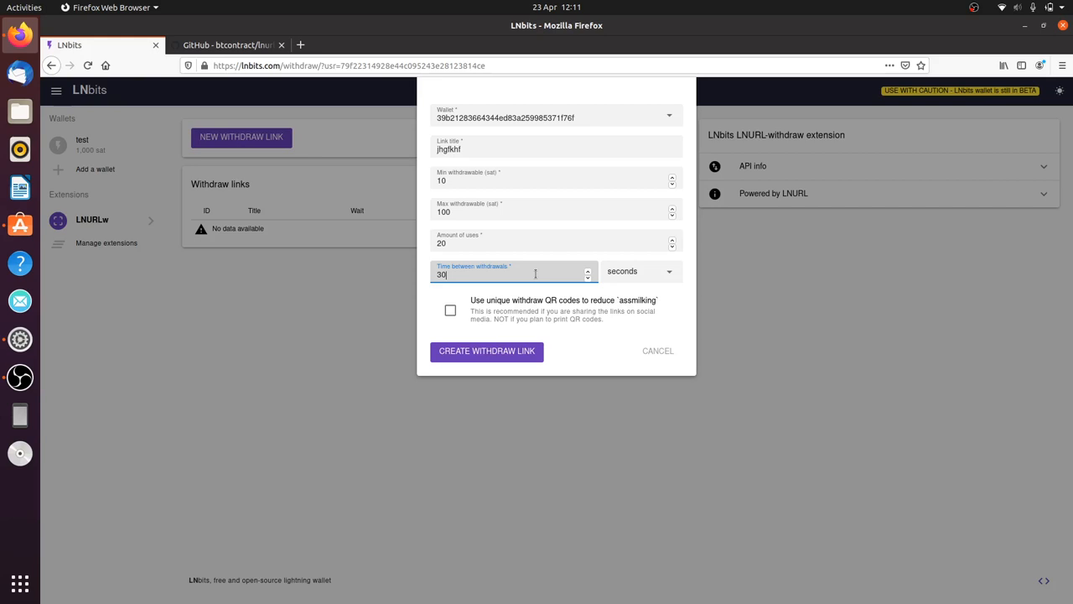
mouse_move(580, 371)
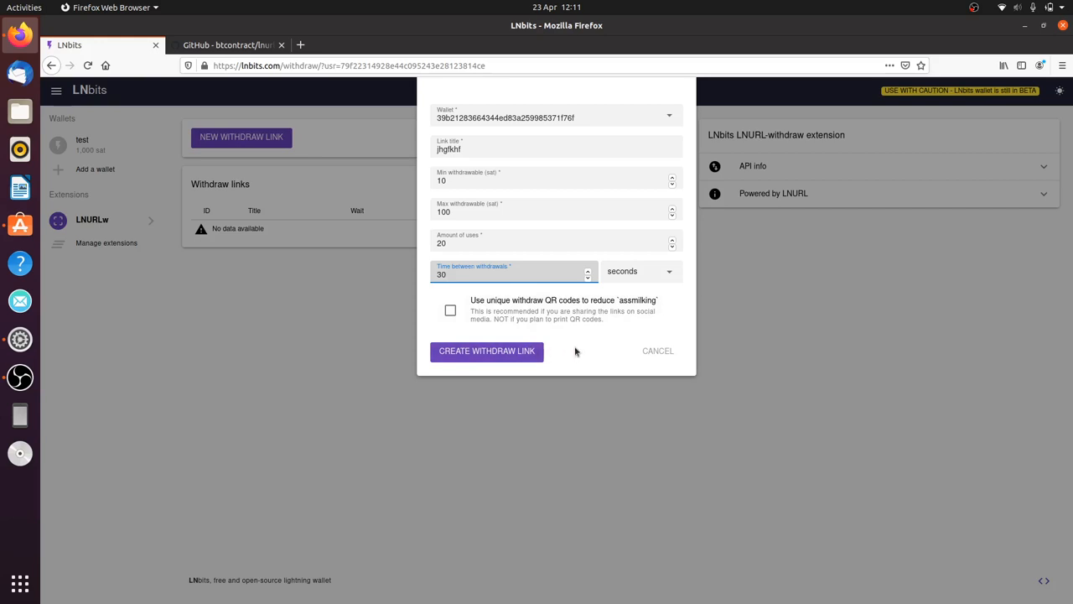
mouse_move(514, 352)
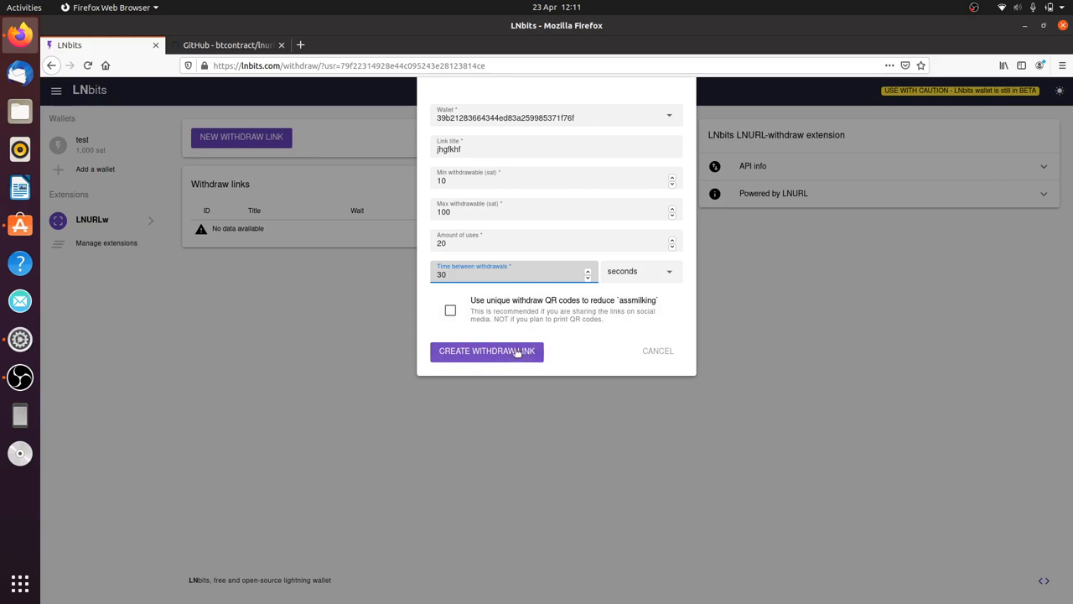
- Create the withdraw link and show its LNURL QR code page
left_click(486, 352)
type("10")
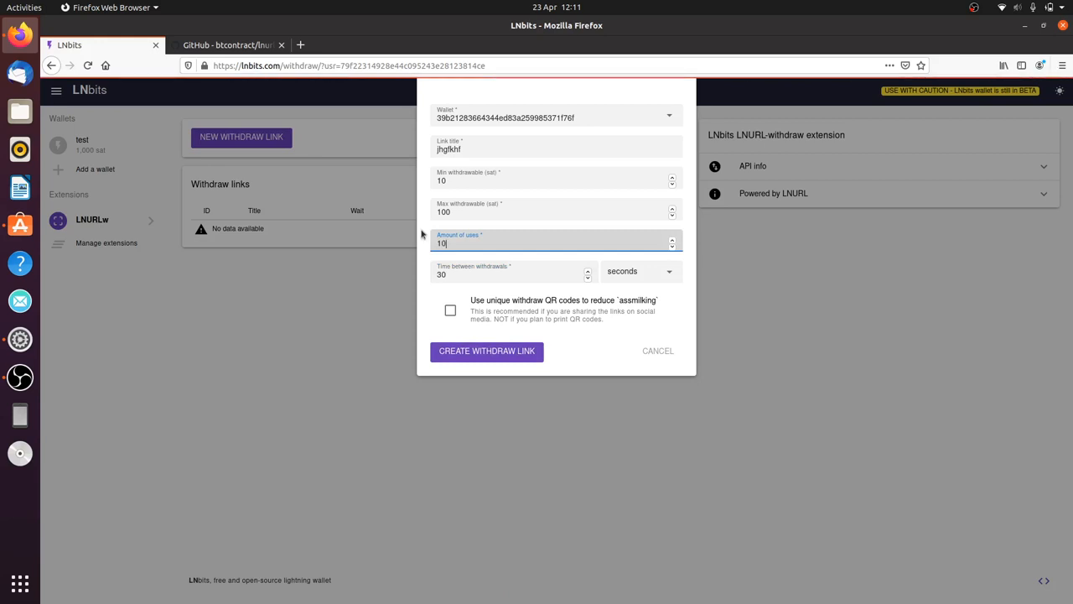
left_click(486, 352)
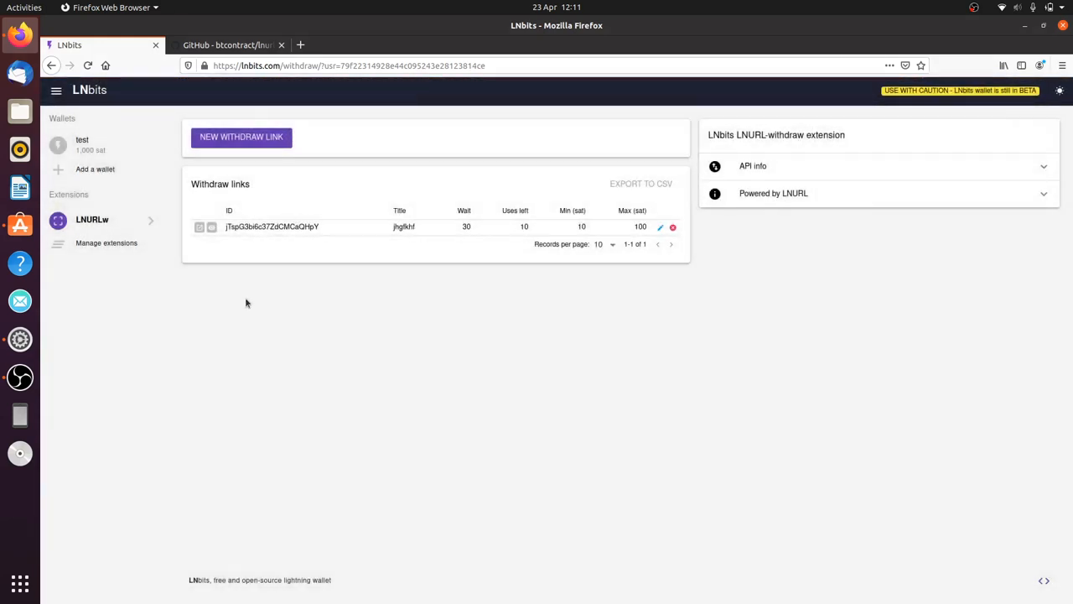
left_click(198, 226)
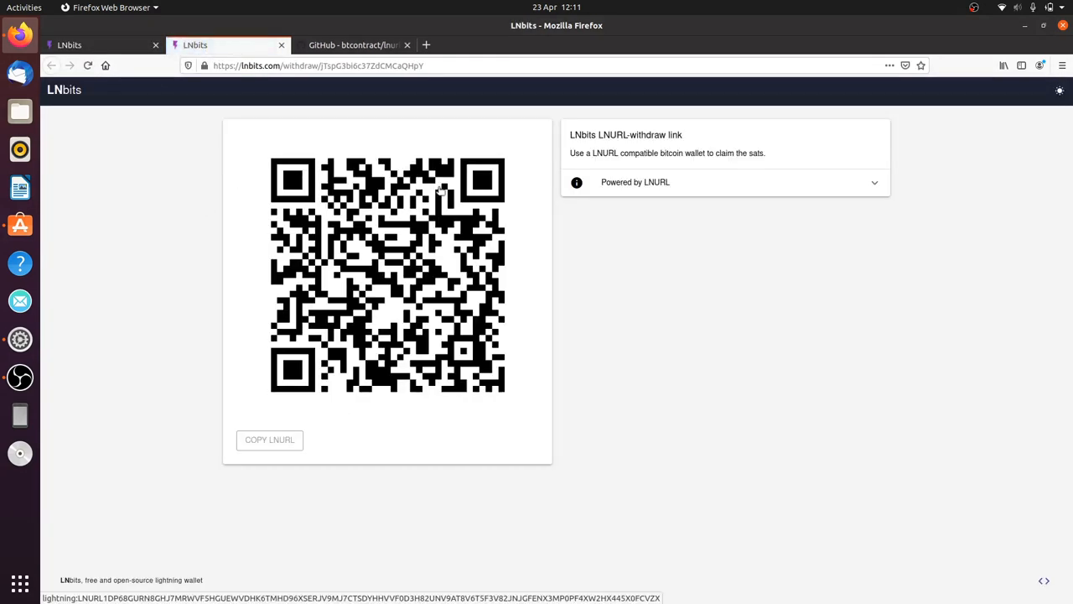
mouse_move(634, 347)
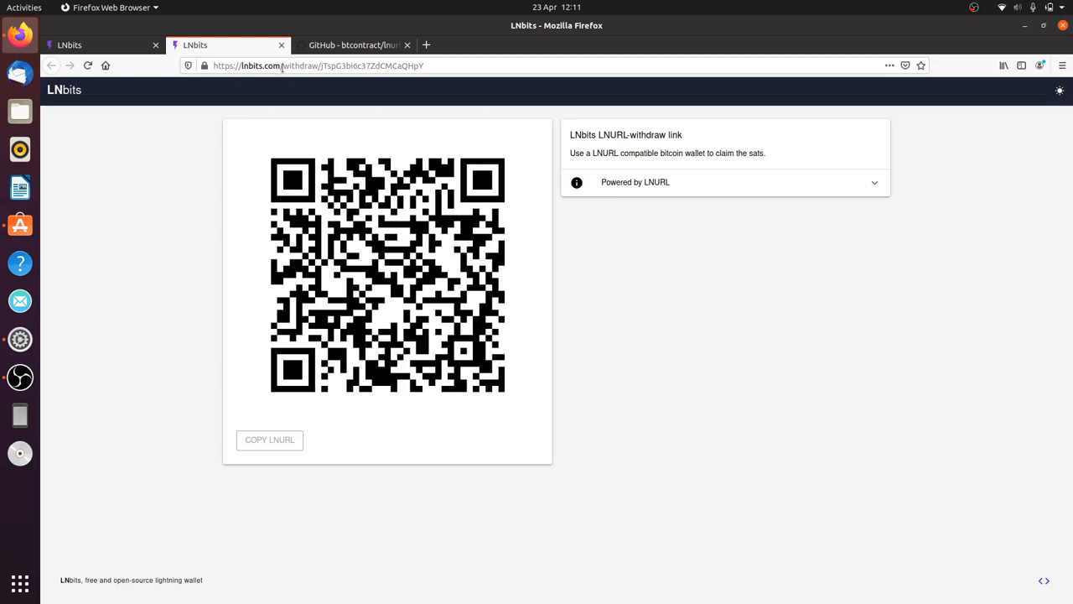
- Copy the withdraw link's LNURL from the QR code via Copy Link Location
right_click(309, 399)
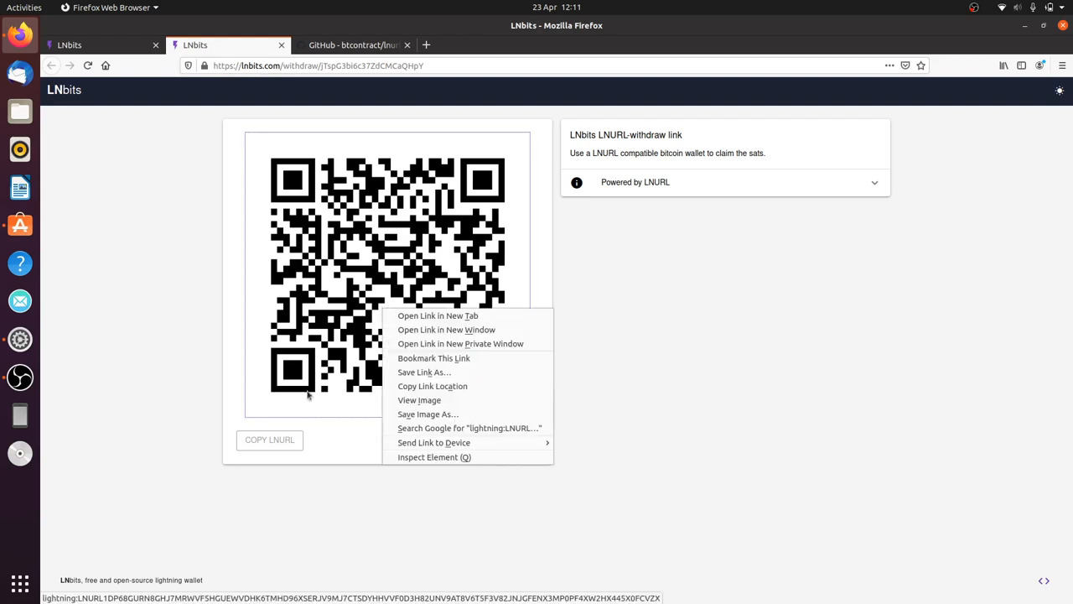
left_click(268, 440)
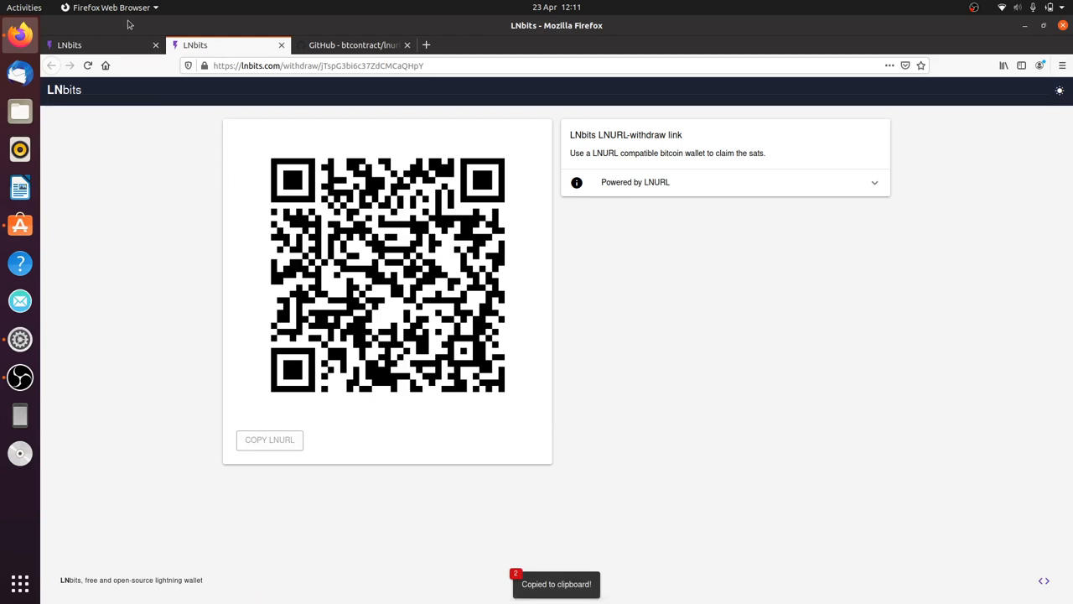
mouse_move(109, 40)
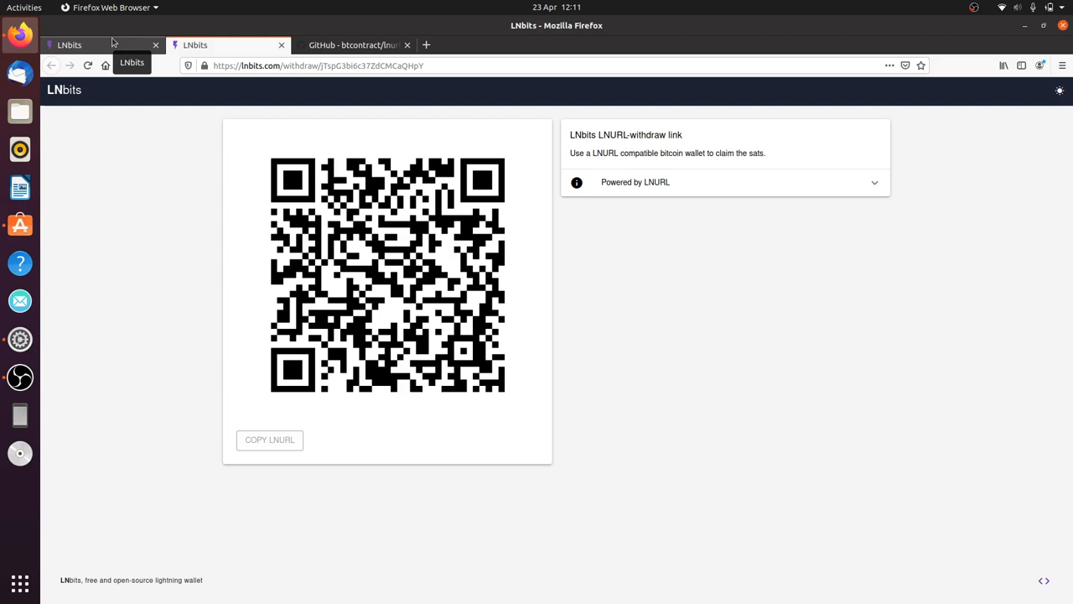
- Return to the LNURLw dashboard tab listing the 10–100 sat withdraw link
left_click(92, 45)
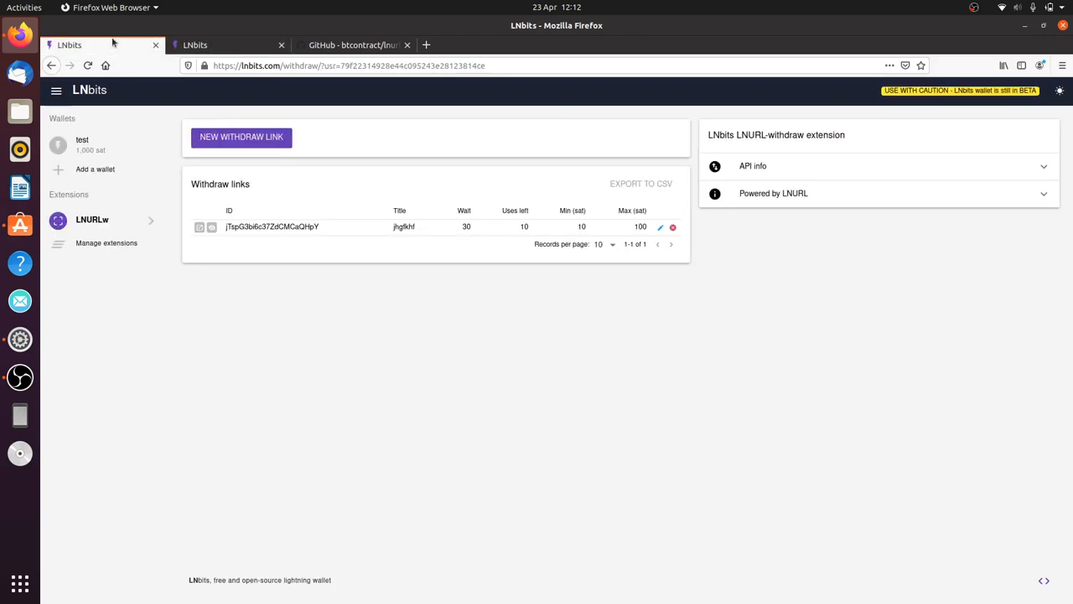
mouse_move(527, 357)
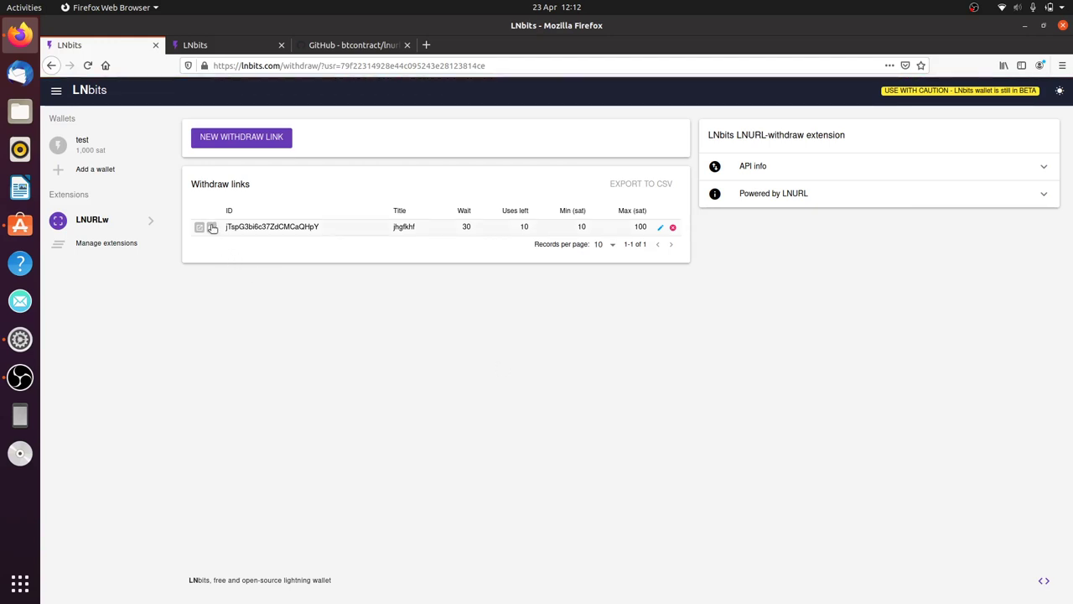
- Show the withdraw link's QR pop-up with max 100 sat, 30 s wait, 0 of 10 used
left_click(211, 227)
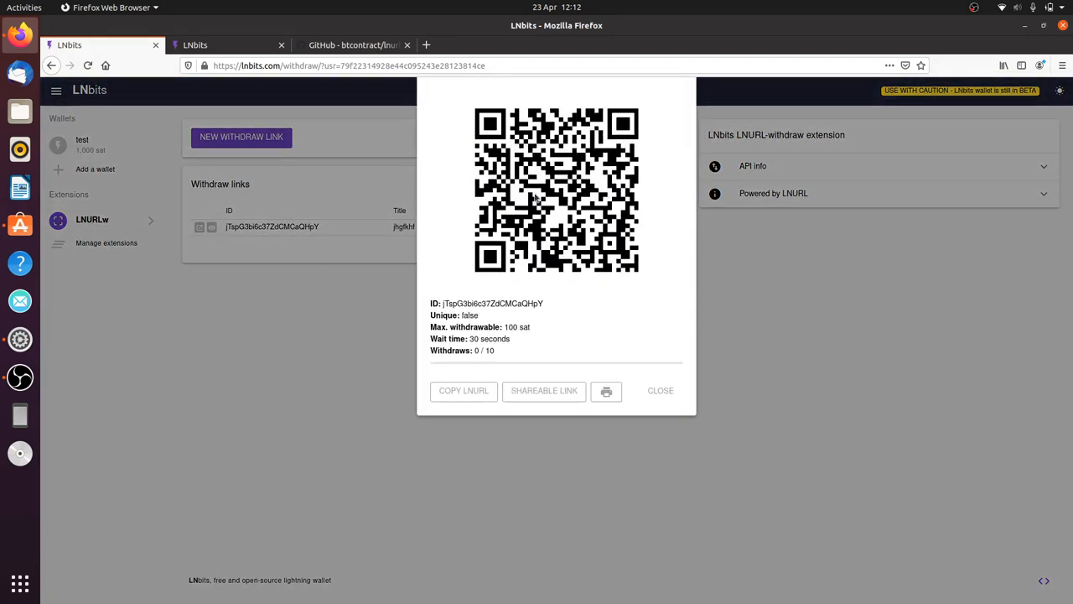
mouse_move(653, 277)
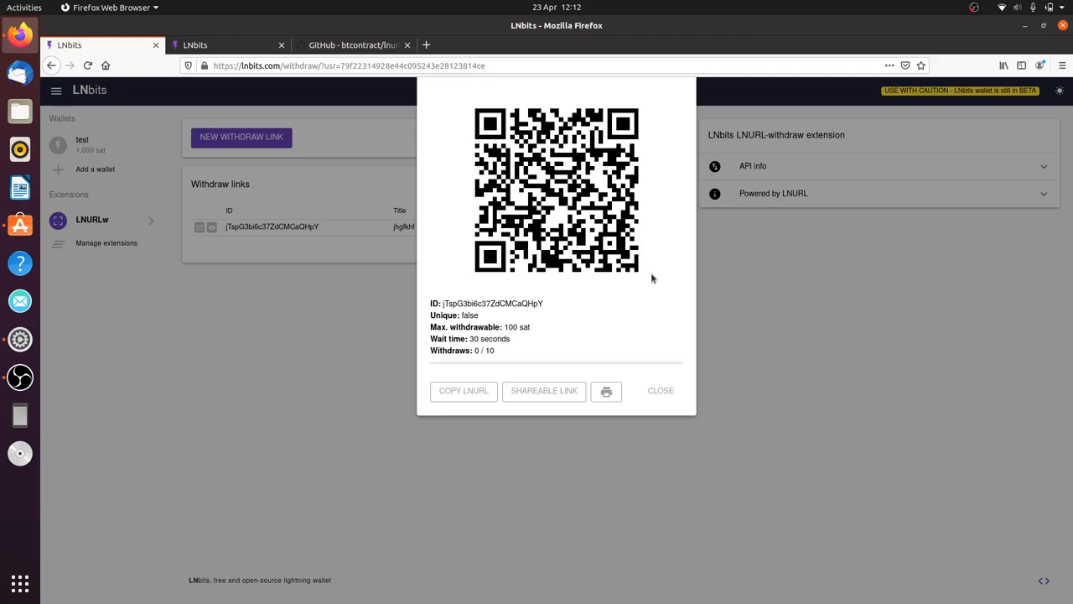
mouse_move(537, 342)
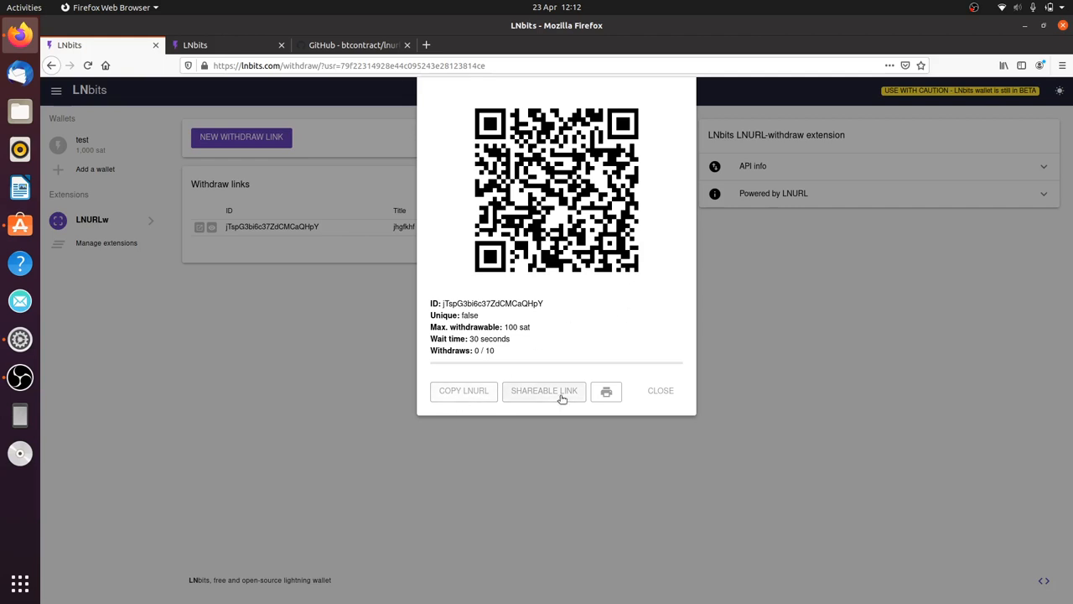
left_click(605, 391)
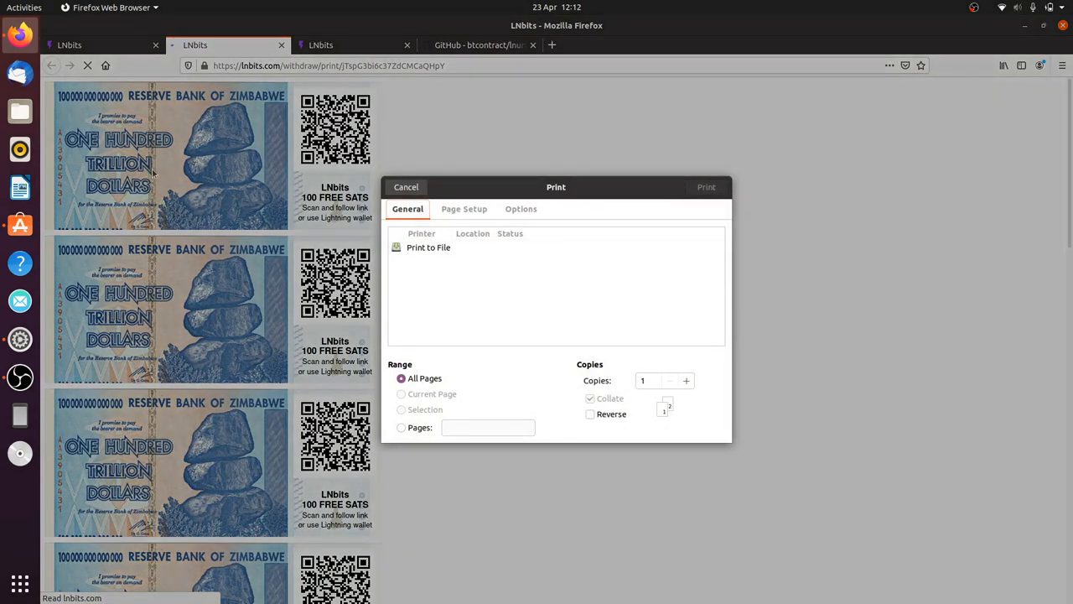
mouse_move(255, 463)
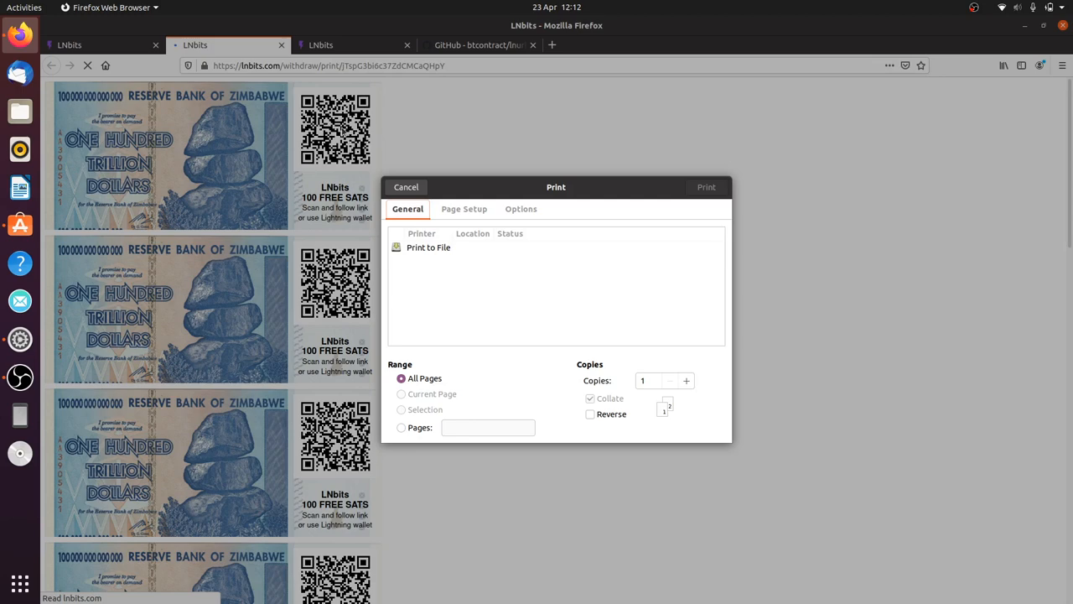
left_click(406, 188)
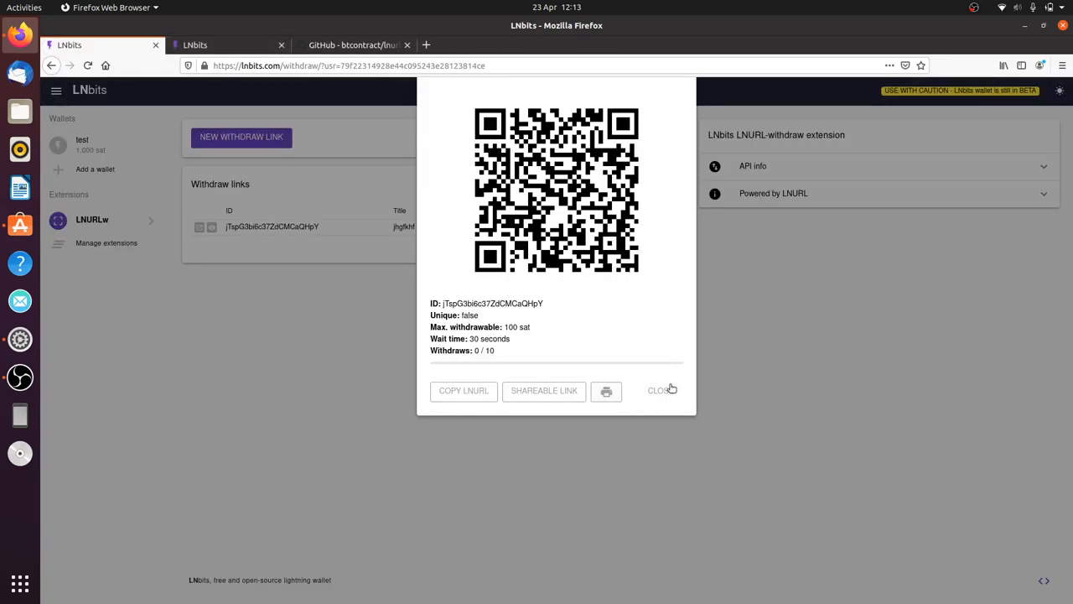
- Dismiss the QR pop-up and expand API info listing the withdraw-link endpoints
left_click(659, 391)
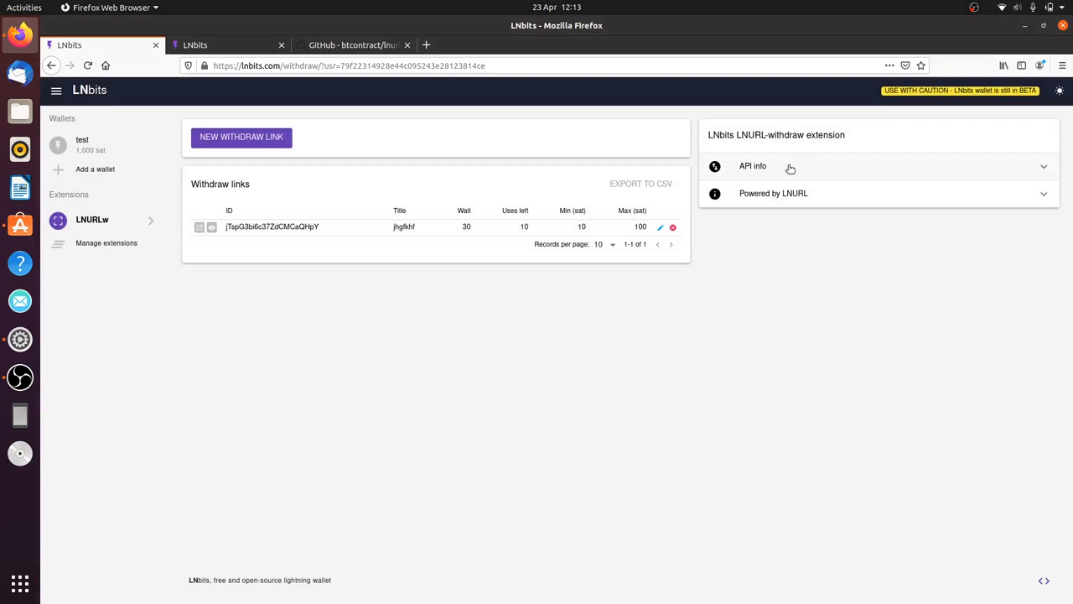
left_click(753, 166)
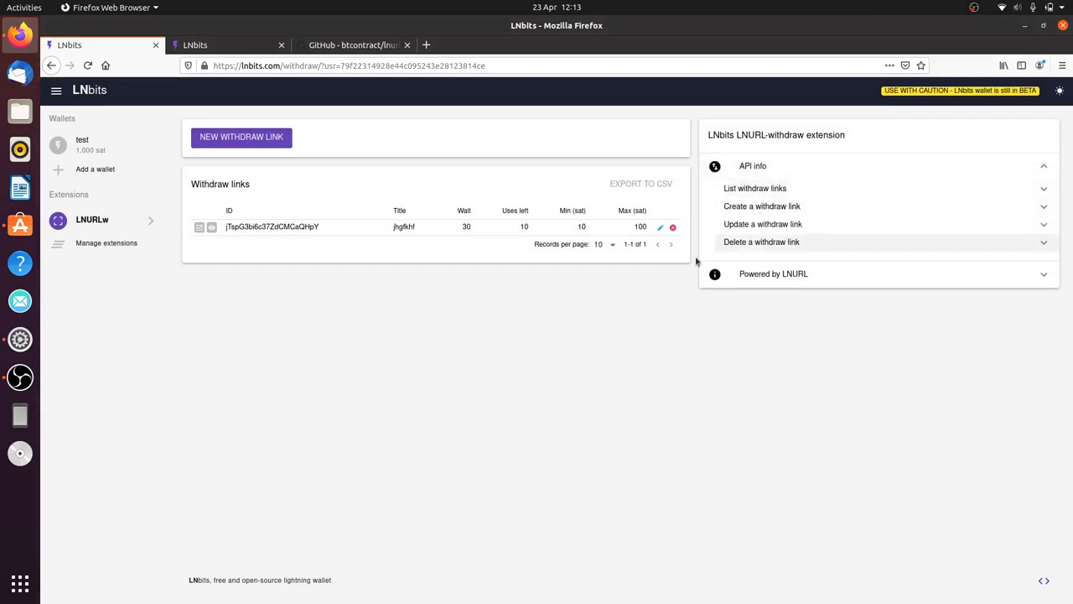
mouse_move(691, 265)
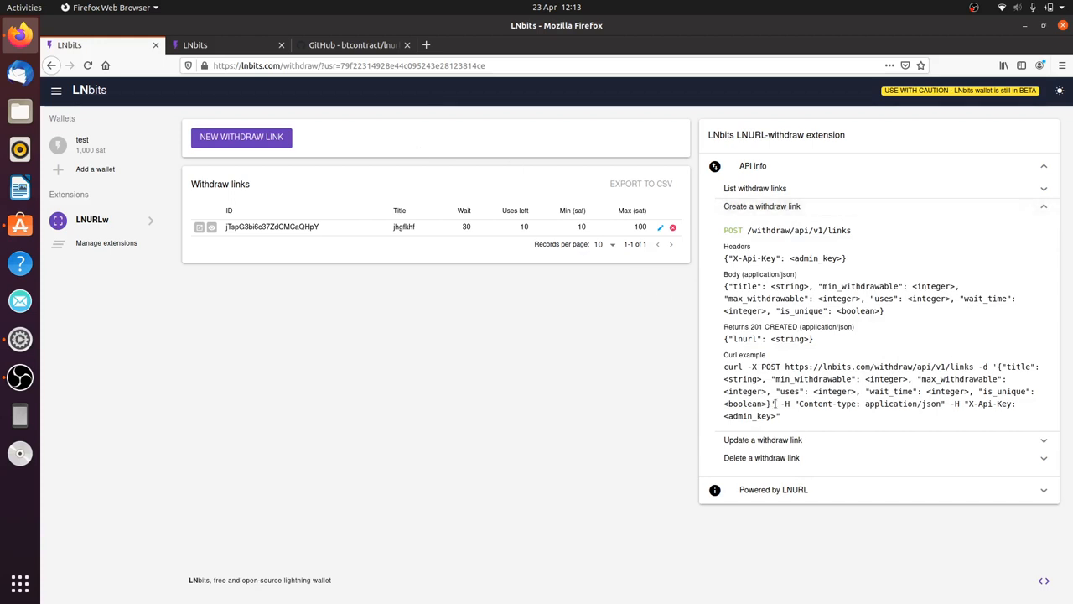
- Expand the update and delete withdraw-link docs, then the Powered by LNURL explainer
left_click_drag(724, 339, 785, 416)
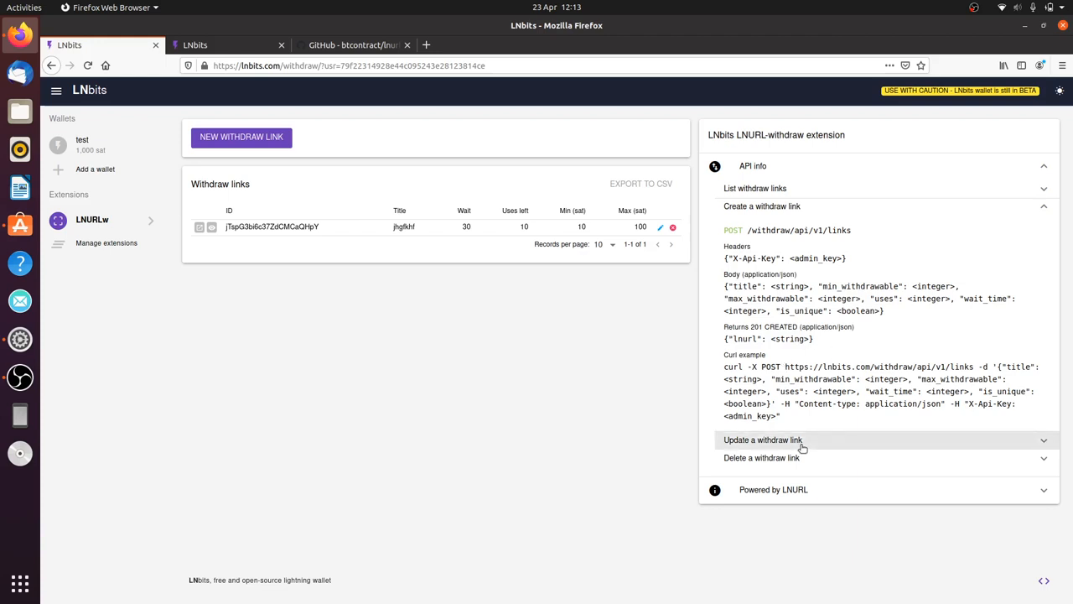
left_click(763, 439)
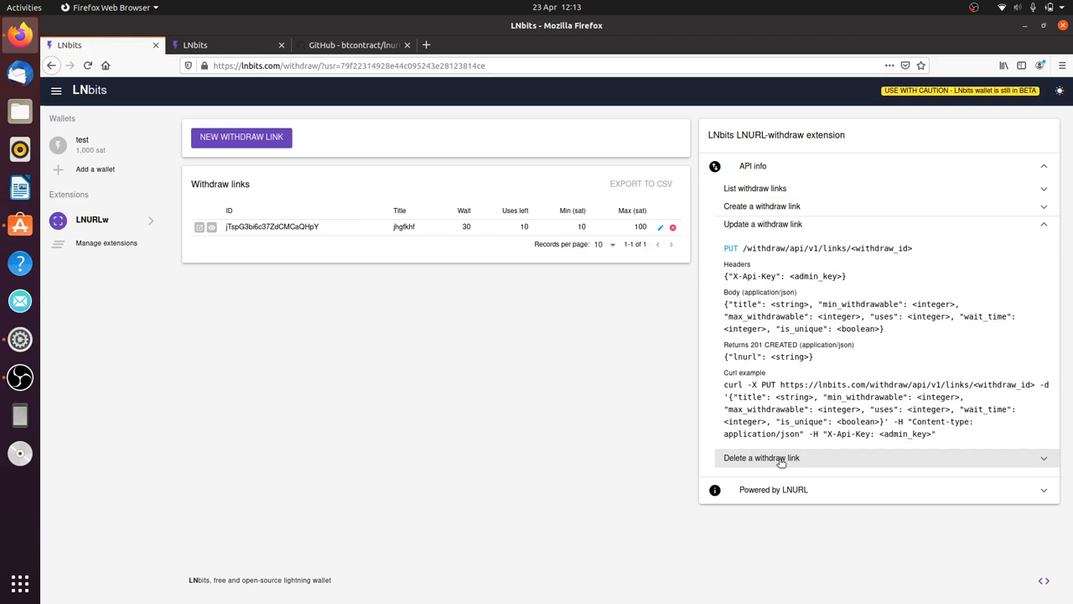
left_click(782, 458)
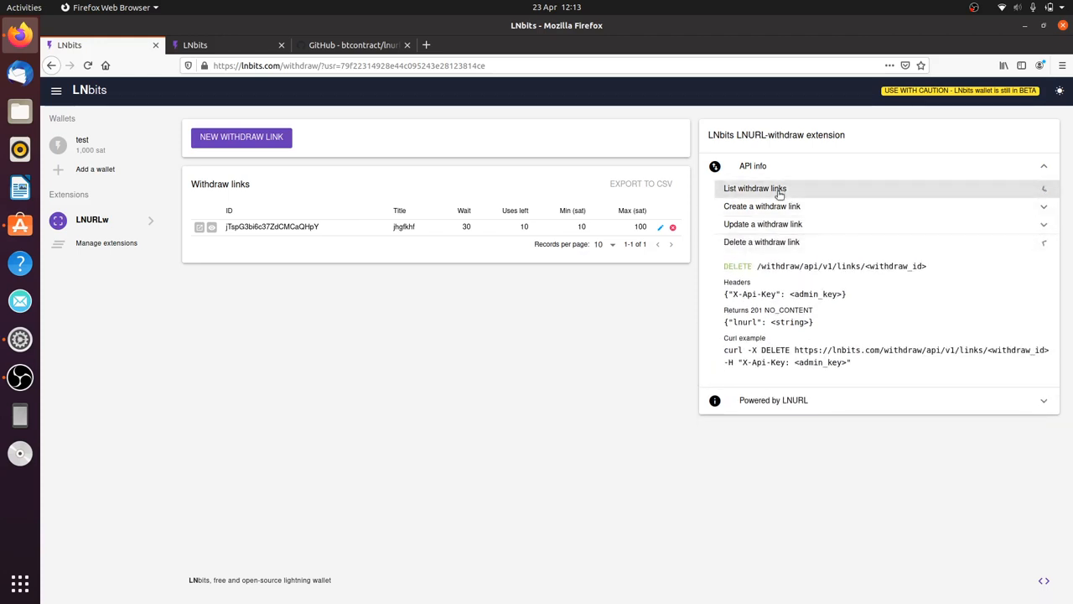
left_click(754, 188)
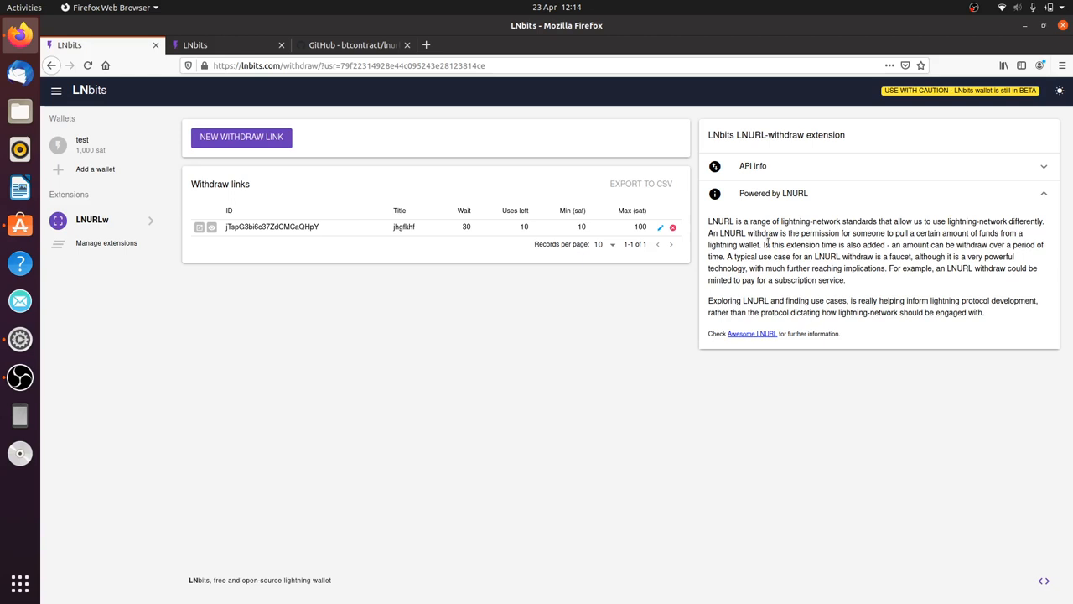
mouse_move(681, 325)
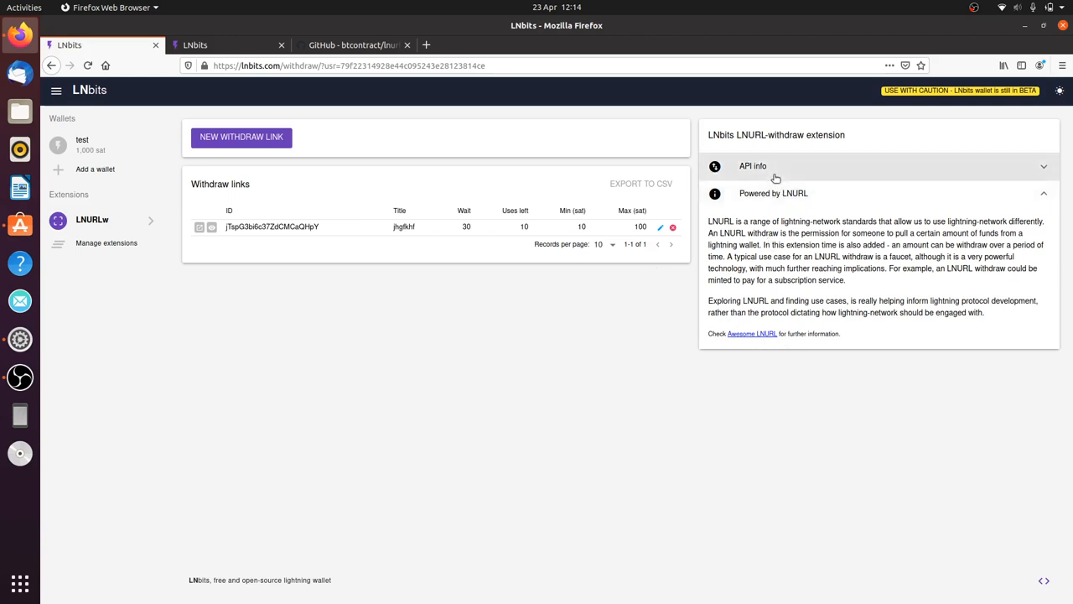
- Collapse the LNURL explainer and show the list, create, update, delete endpoints again
left_click(753, 166)
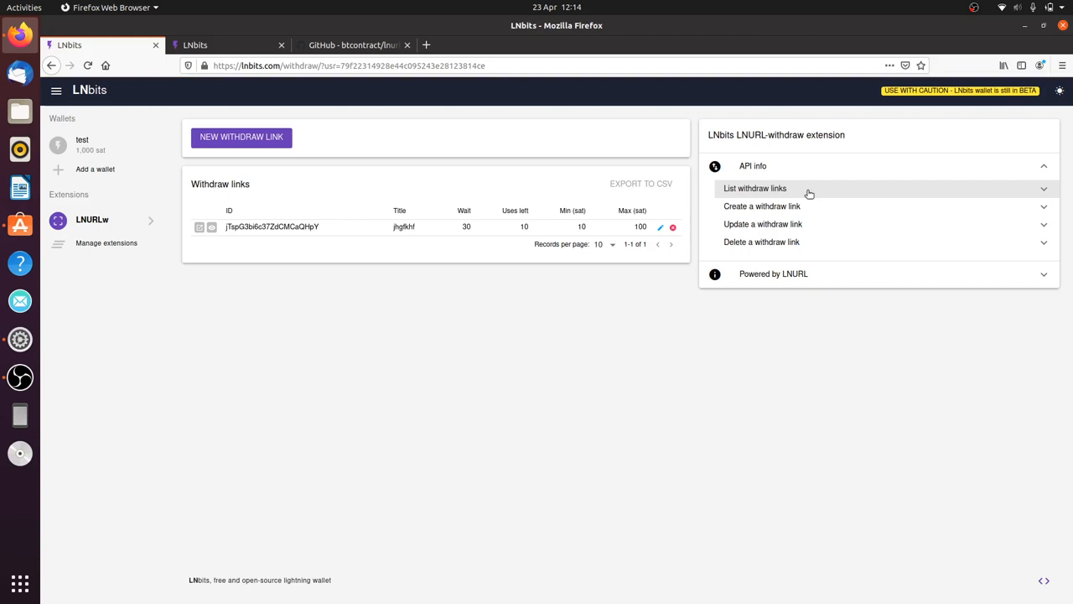
mouse_move(573, 359)
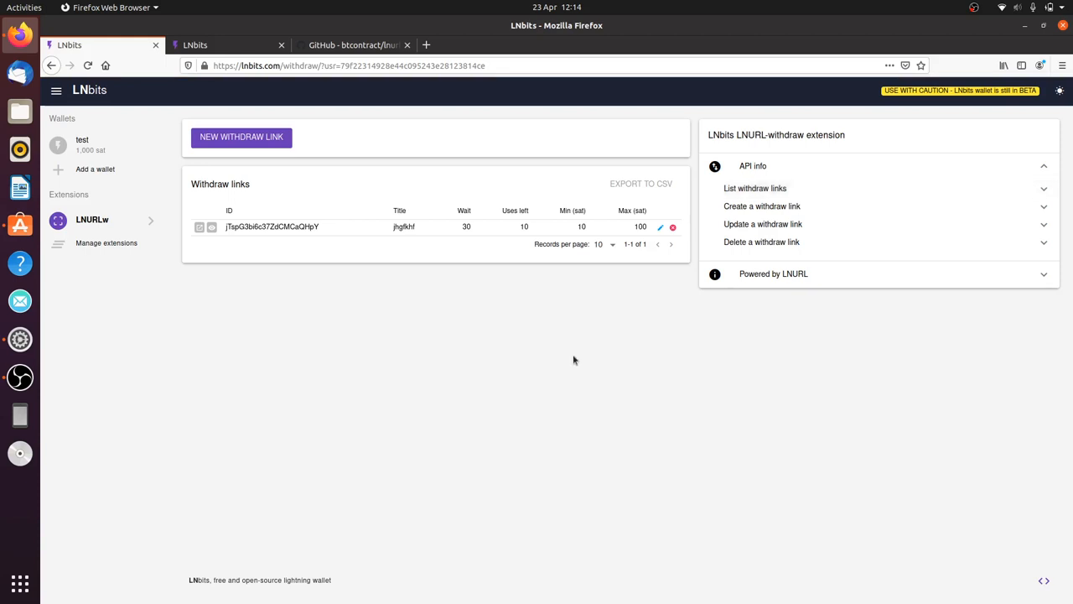